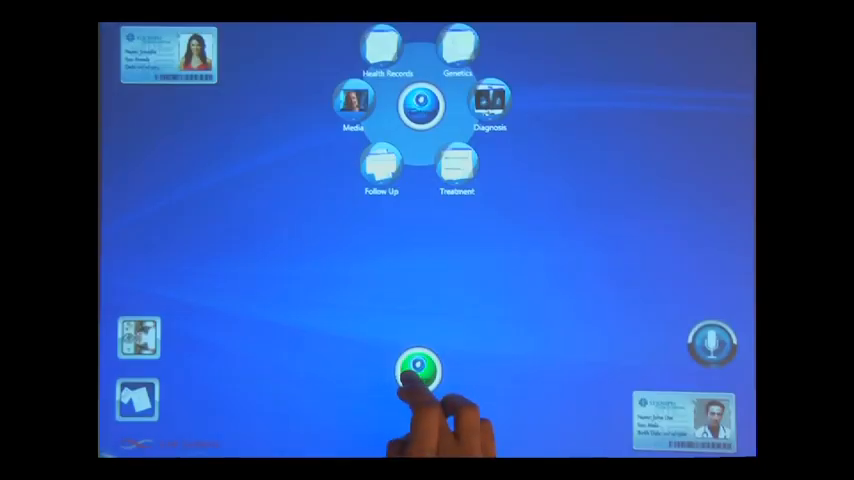
Expand the near-side radial menu with Health Records, Genetics, Diagnosis, Treatment, Follow Up and Media
{"action": "left_click", "coordinate": [418, 372]}
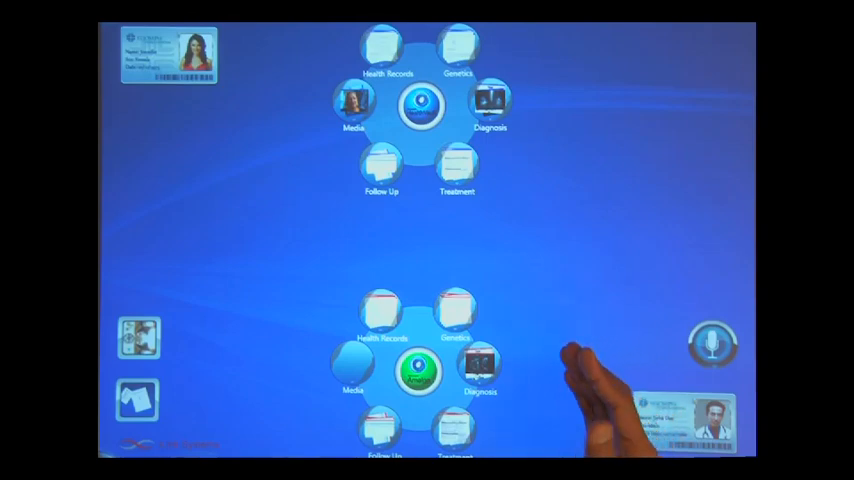
{"action": "mouse_move", "coordinate": [520, 400]}
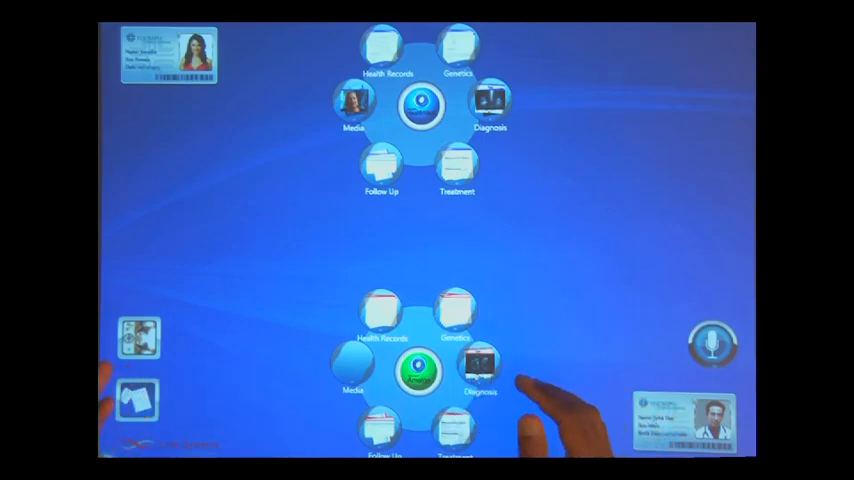